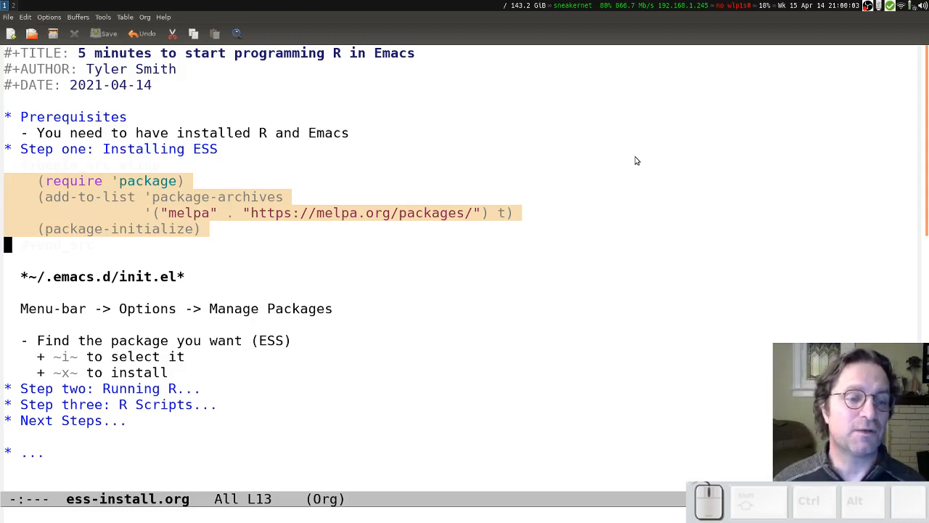
Step: Show the Emacs package list via Options > Manage Emacs Packages
{"action": "key", "text": "ctrl"}
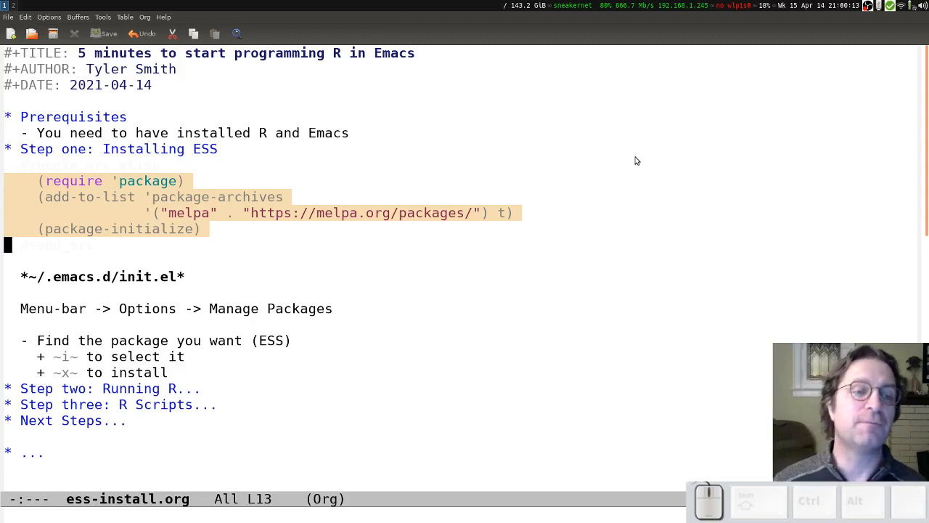
{"action": "mouse_move", "coordinate": [619, 134]}
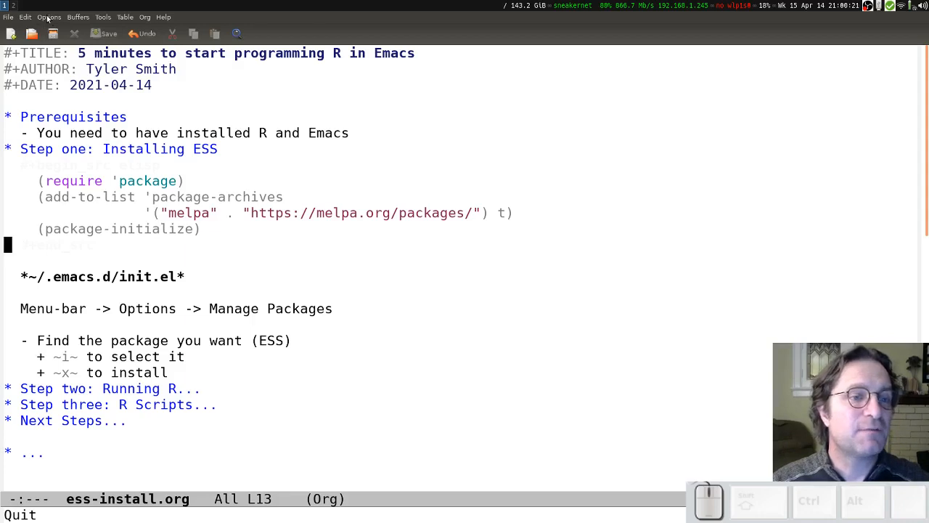
{"action": "left_click", "coordinate": [49, 17]}
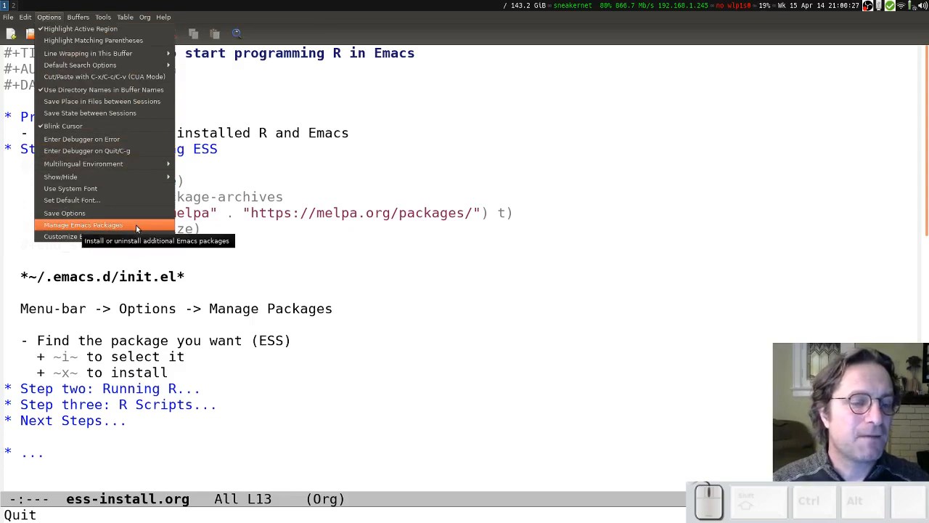
{"action": "left_click", "coordinate": [83, 223]}
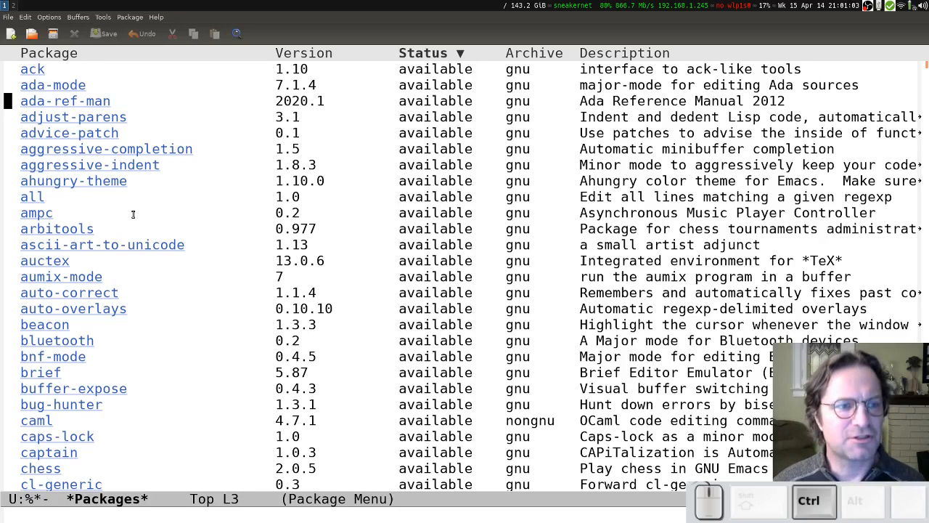
Step: Search the package list for 'ess' with incremental search, repeating to the next match
{"action": "key", "text": "ctrl+s"}
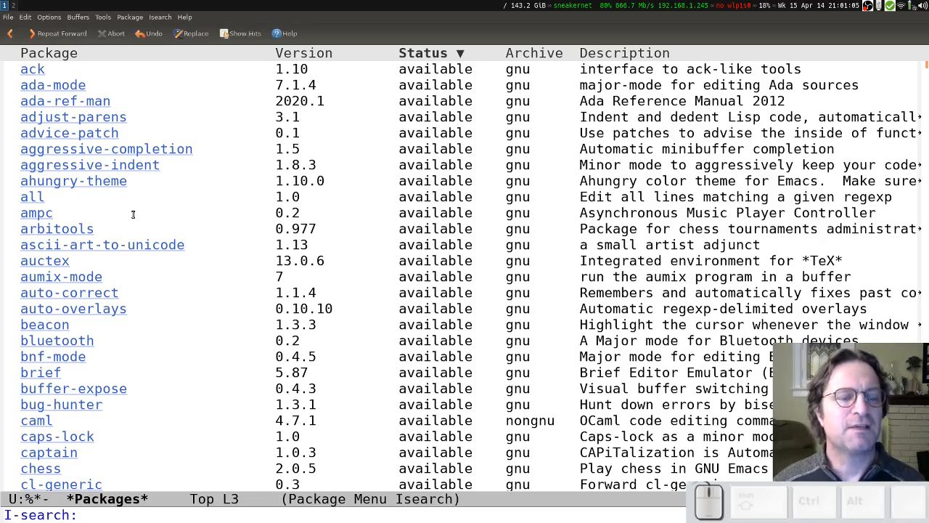
{"action": "type", "text": "ess"}
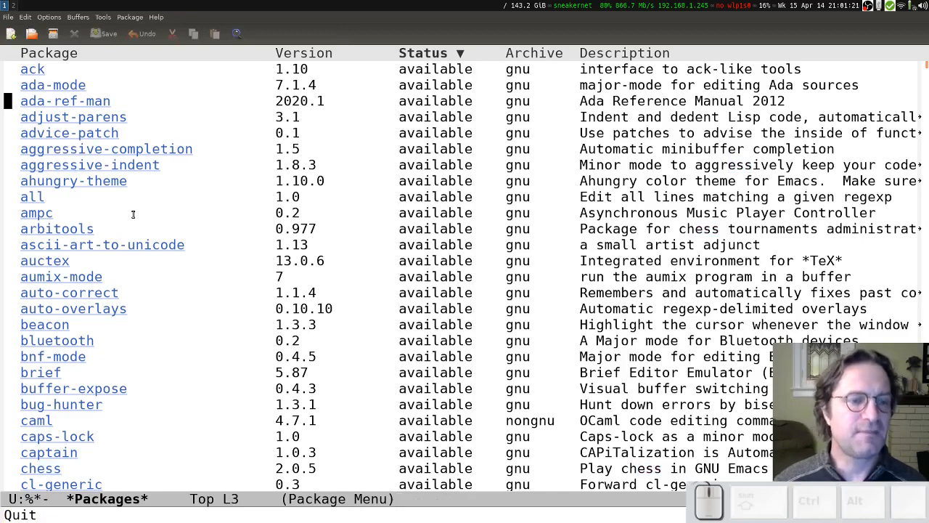
{"action": "key", "text": "ctrl+s"}
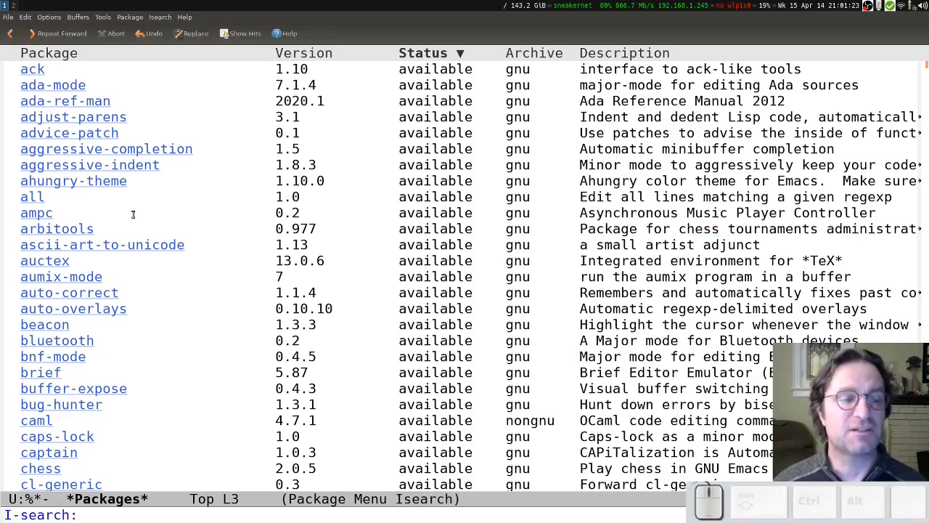
{"action": "type", "text": "ess"}
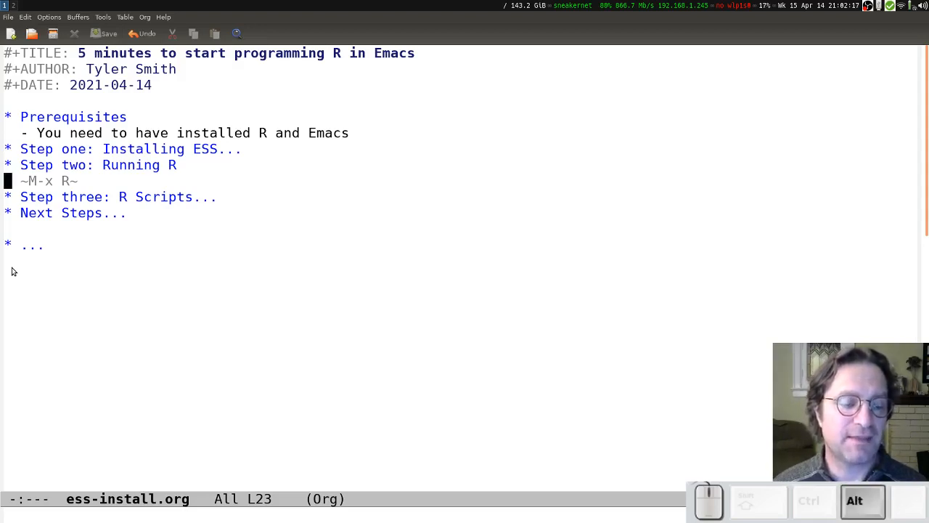
Step: Run the R command (M-x R) and accept the ess-install project directory
{"action": "key", "text": "alt+x"}
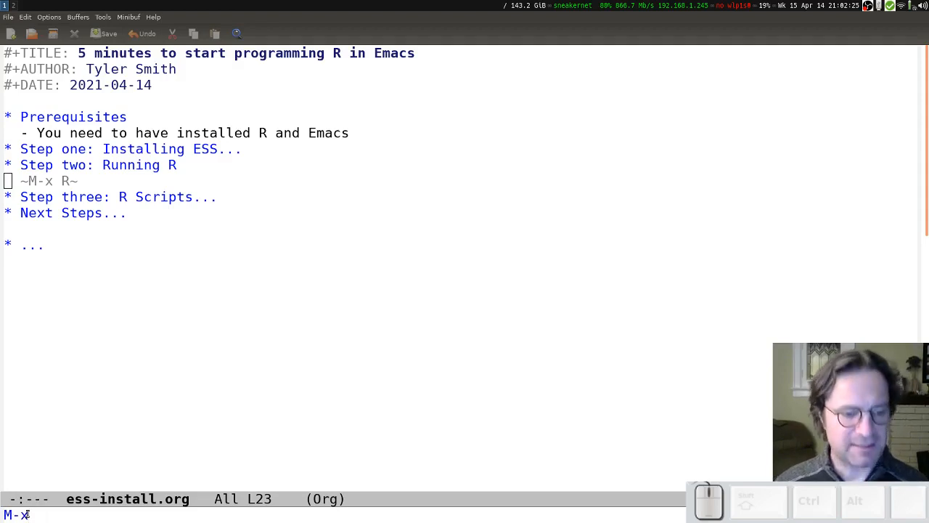
{"action": "type", "text": "R"}
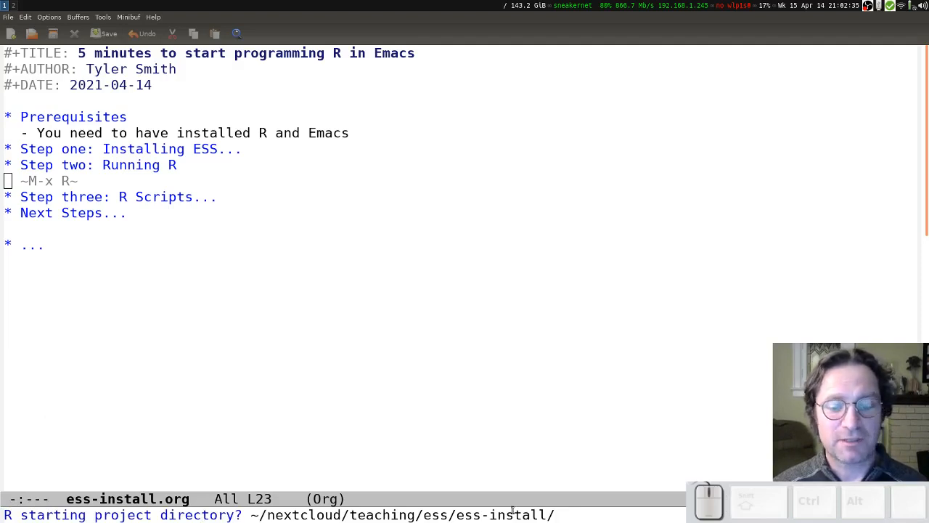
{"action": "mouse_move", "coordinate": [537, 476]}
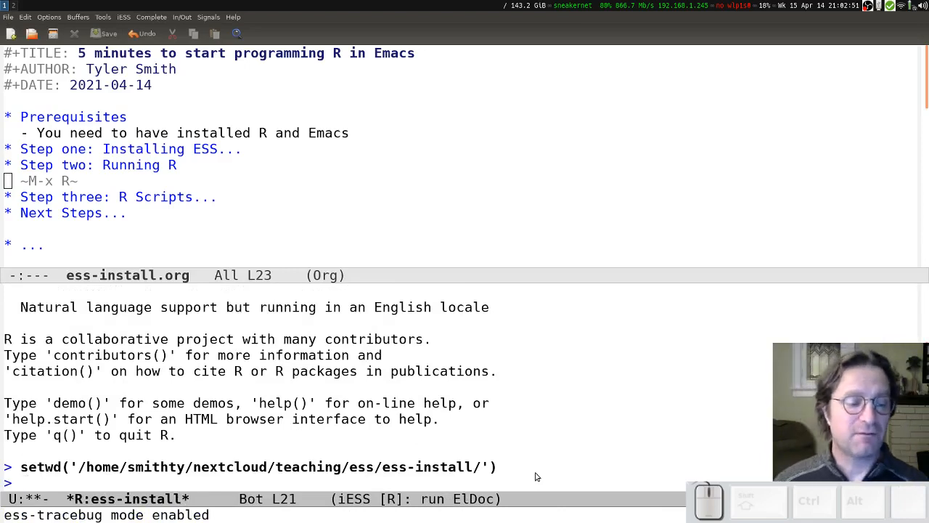
Step: Evaluate ls() and the assignment x <- 3 at the R prompt, then look over the iESS menu
{"action": "type", "text": "ls("}
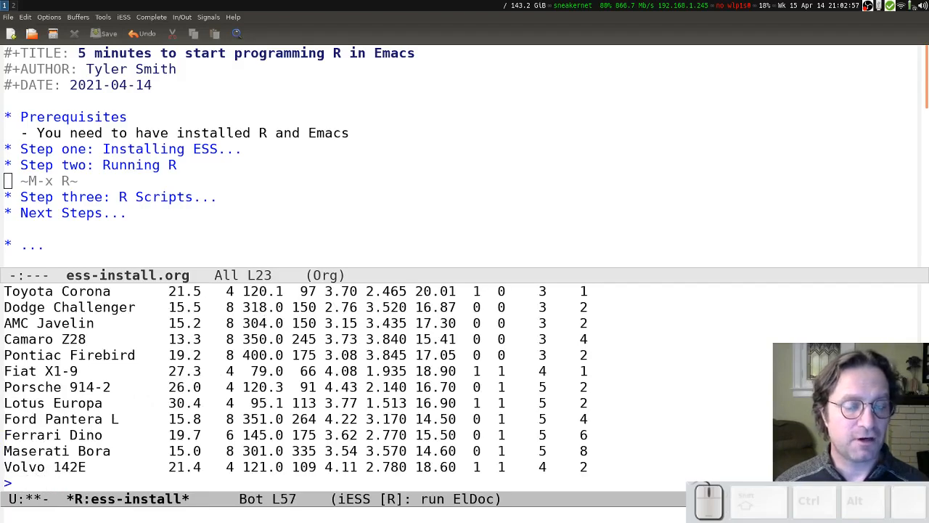
{"action": "type", "text": "x"}
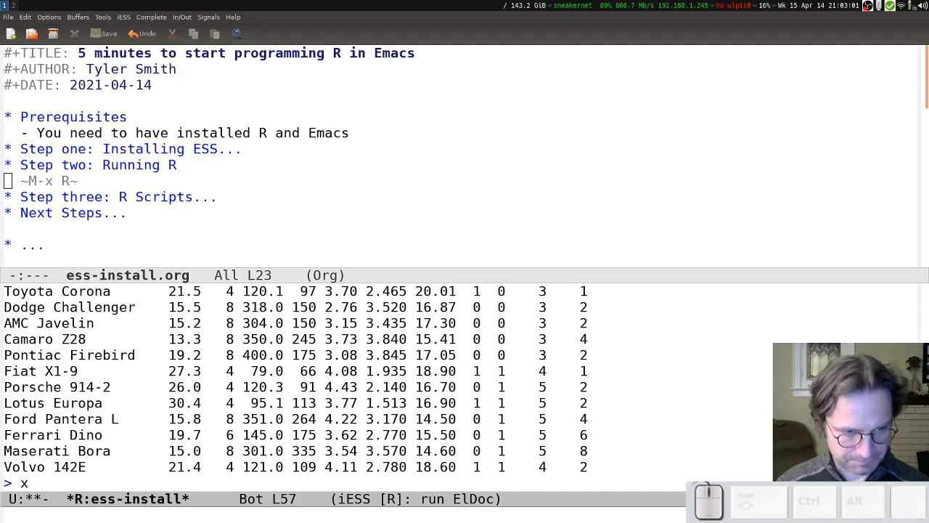
{"action": "type", "text": "<- 3"}
{"action": "type", "text": "x + y"}
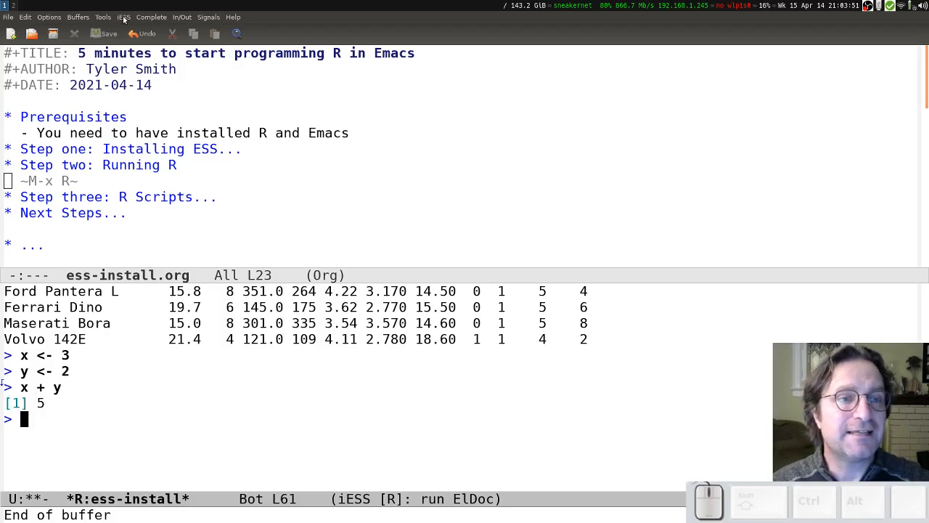
{"action": "left_click", "coordinate": [122, 17]}
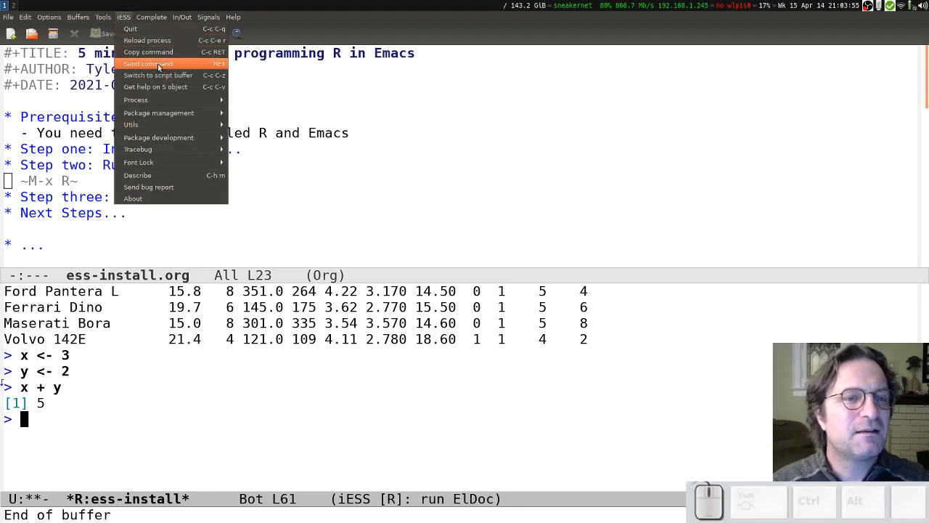
{"action": "mouse_move", "coordinate": [137, 98]}
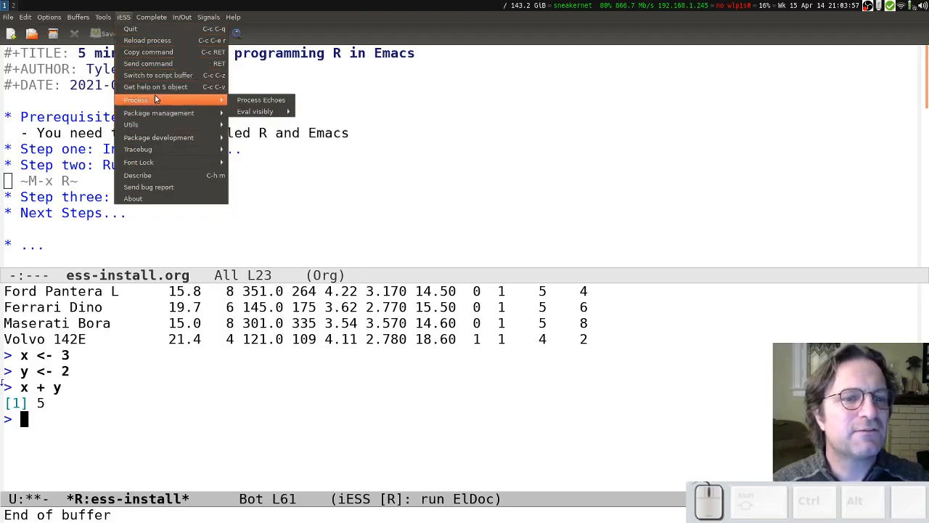
{"action": "mouse_move", "coordinate": [159, 113]}
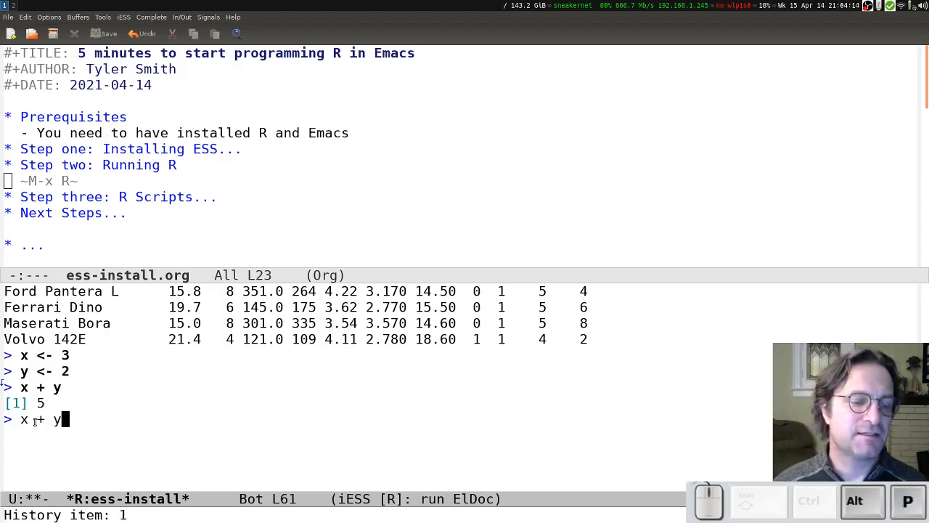
Step: Recall the earlier mtcars command from the R prompt's input history
{"action": "type", "text": "mtc"}
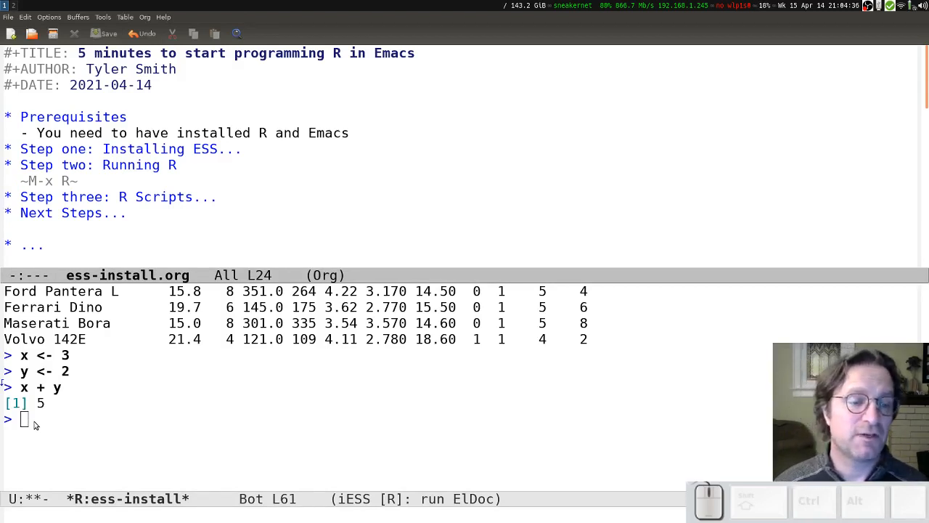
Step: Add the note '- check the menu!' beneath the Step three: R Scripts heading
{"action": "type", "text": "- check the menu!"}
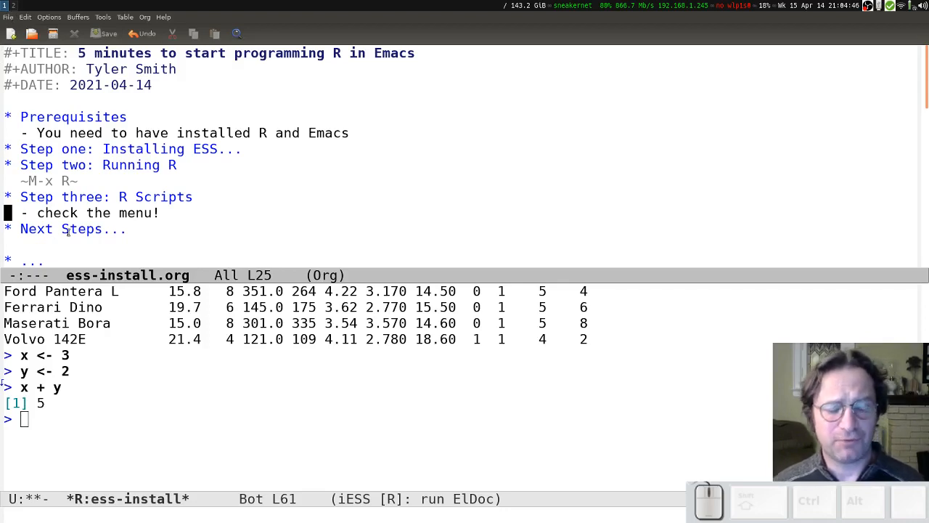
Step: Visit ess-install.R with find-file and scroll to the top of the script
{"action": "key", "text": "ctrl"}
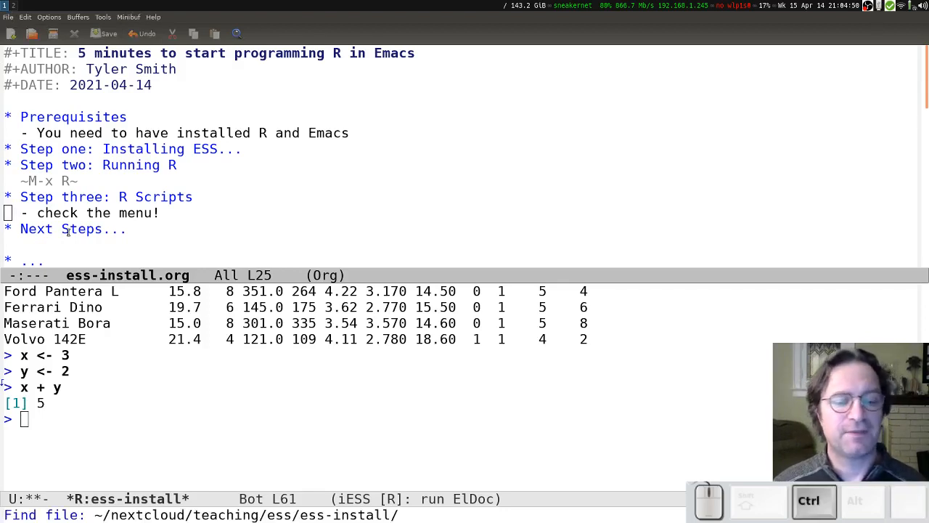
{"action": "type", "text": "ess-"}
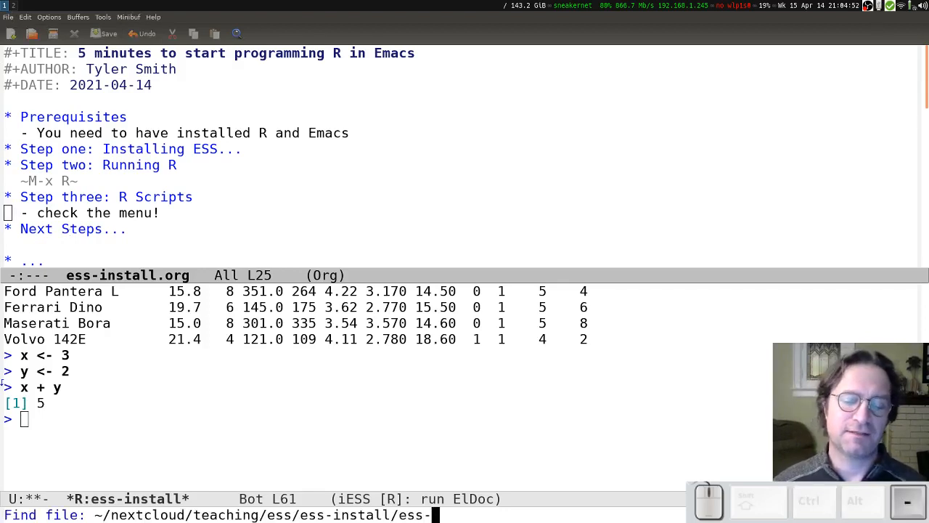
{"action": "type", "text": "insta"}
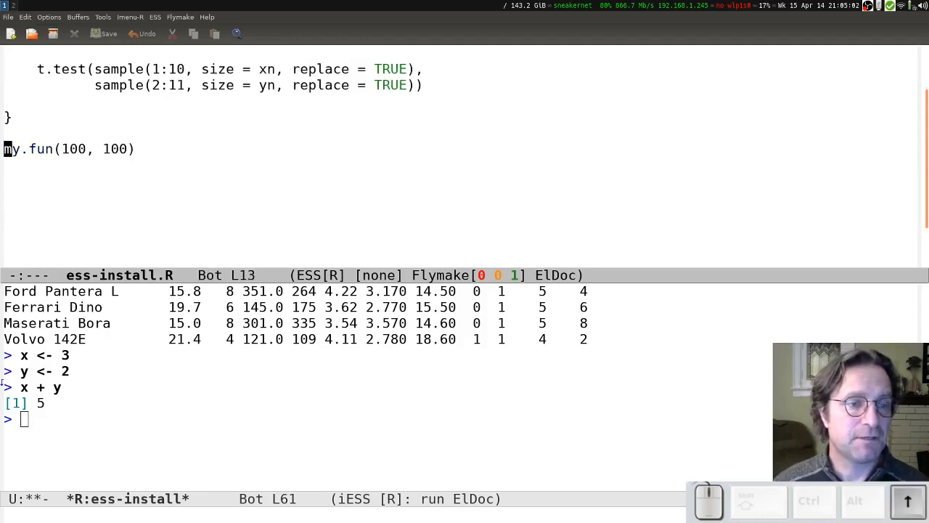
{"action": "scroll", "scroll_direction": "up", "scroll_amount": 3}
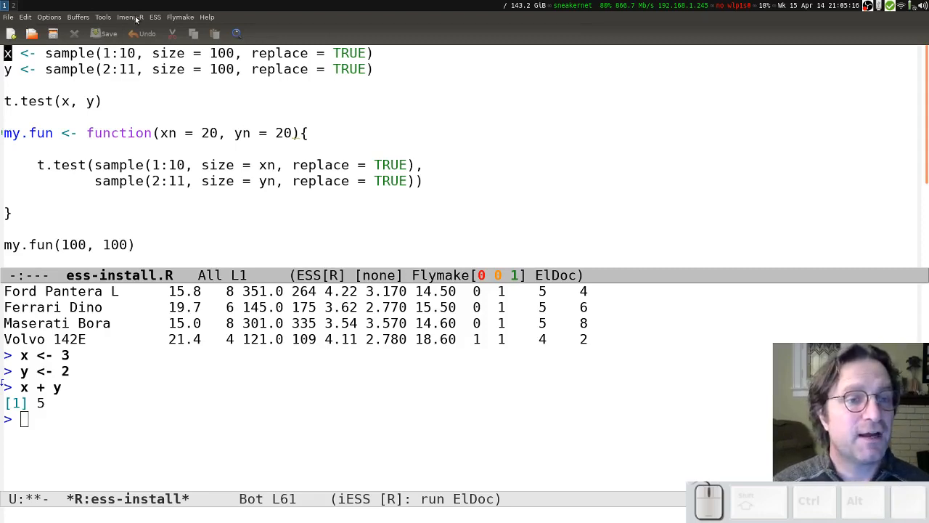
Step: Show the ESS menu with its Load file and Eval region commands
{"action": "left_click", "coordinate": [153, 18]}
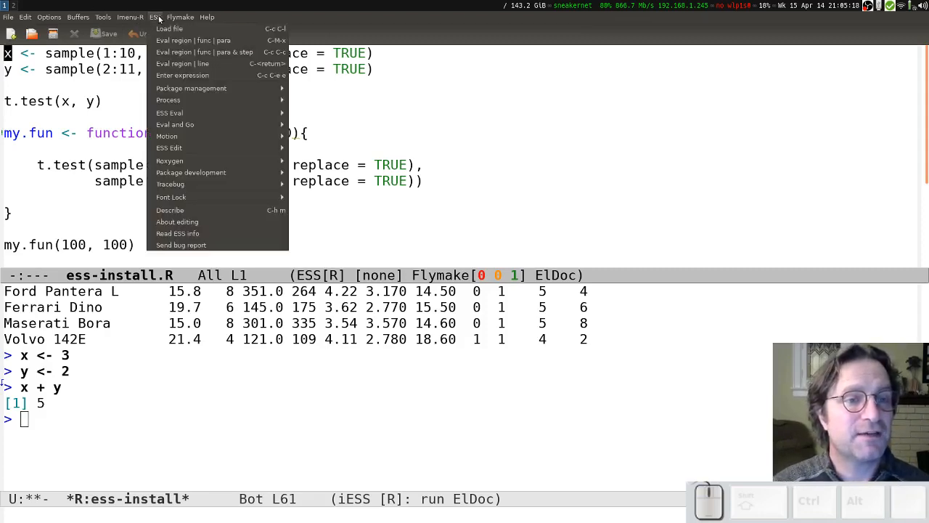
{"action": "mouse_move", "coordinate": [183, 64]}
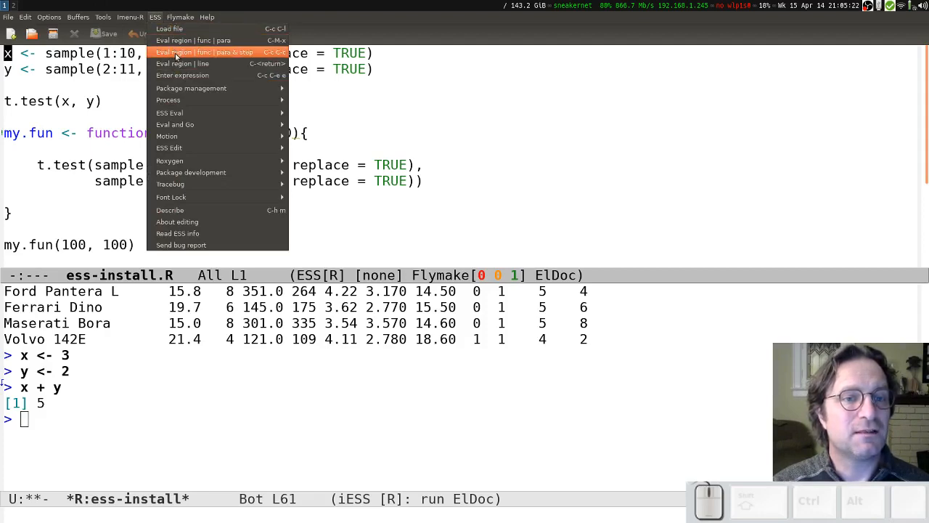
{"action": "mouse_move", "coordinate": [182, 29]}
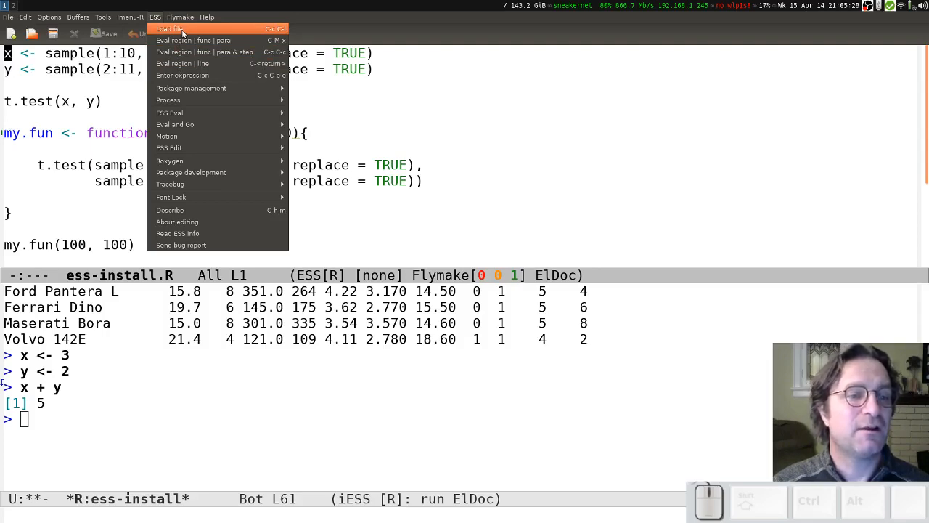
{"action": "mouse_move", "coordinate": [192, 41]}
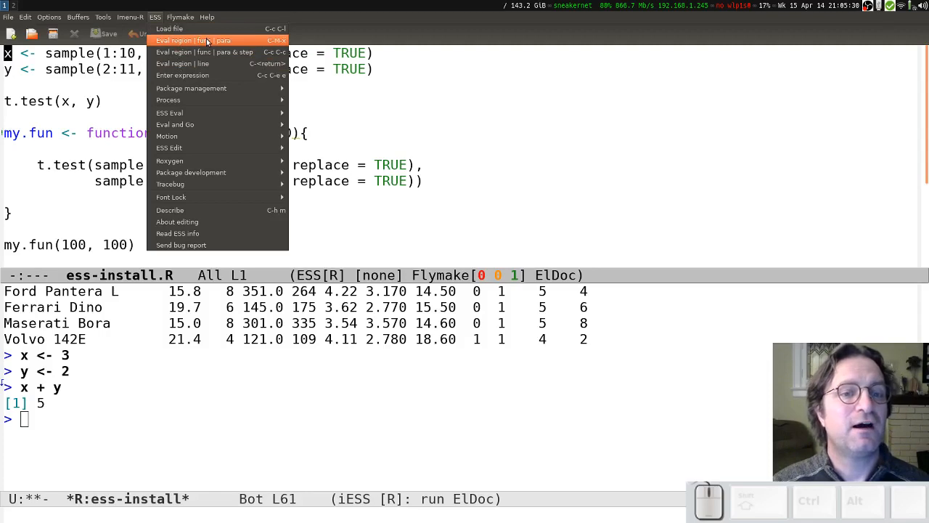
{"action": "mouse_move", "coordinate": [170, 29]}
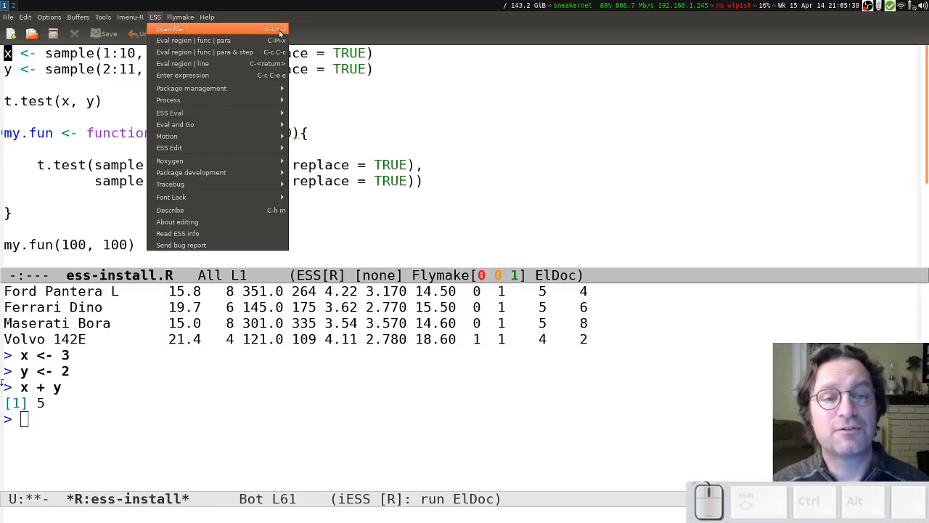
{"action": "mouse_move", "coordinate": [211, 52]}
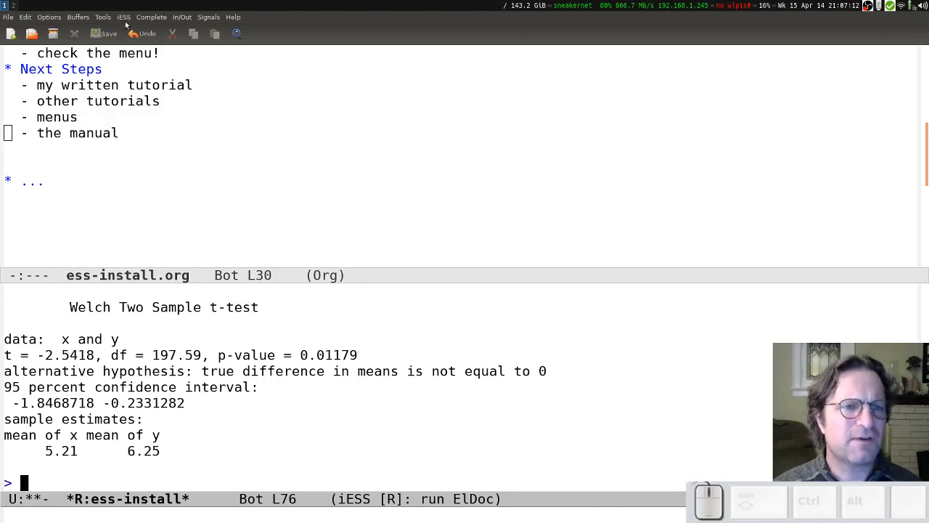
Step: Switch back to the ess-install.R buffer and show the ESS command menu
{"action": "left_click", "coordinate": [123, 18]}
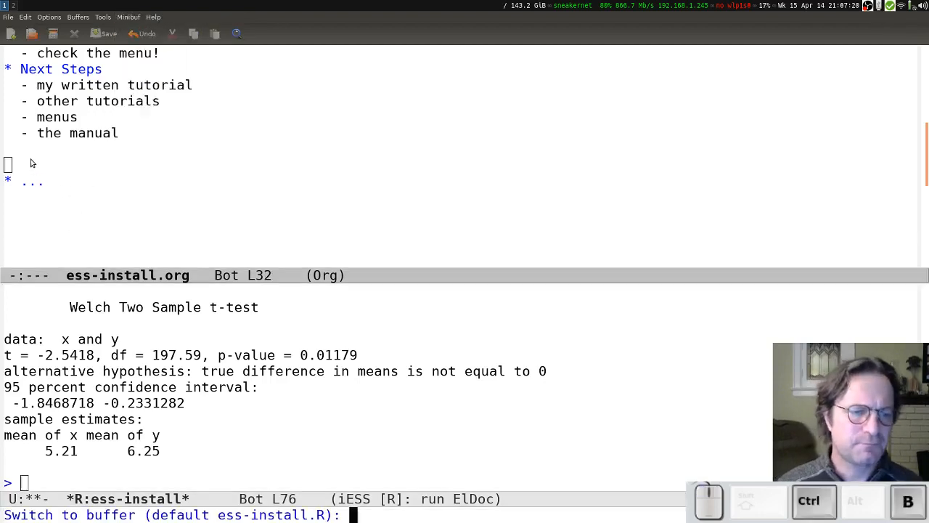
{"action": "key", "text": "Return"}
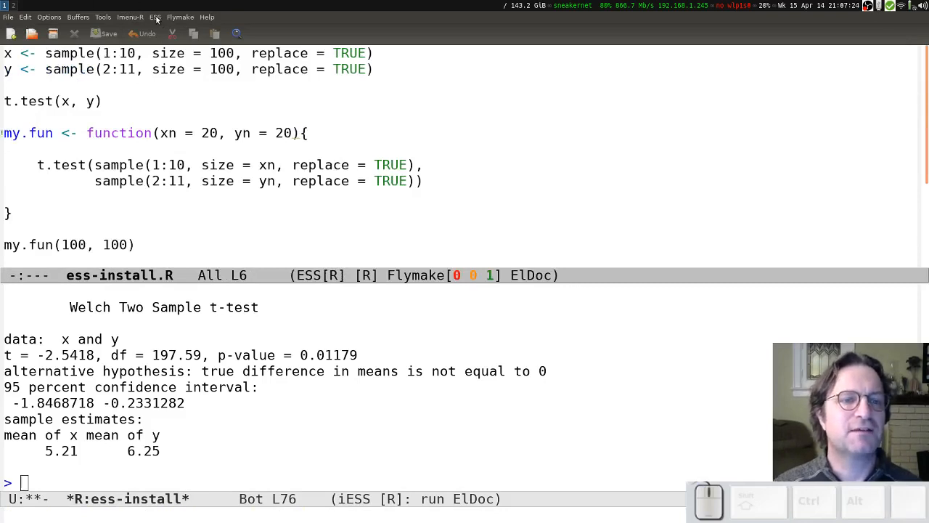
{"action": "left_click", "coordinate": [154, 17]}
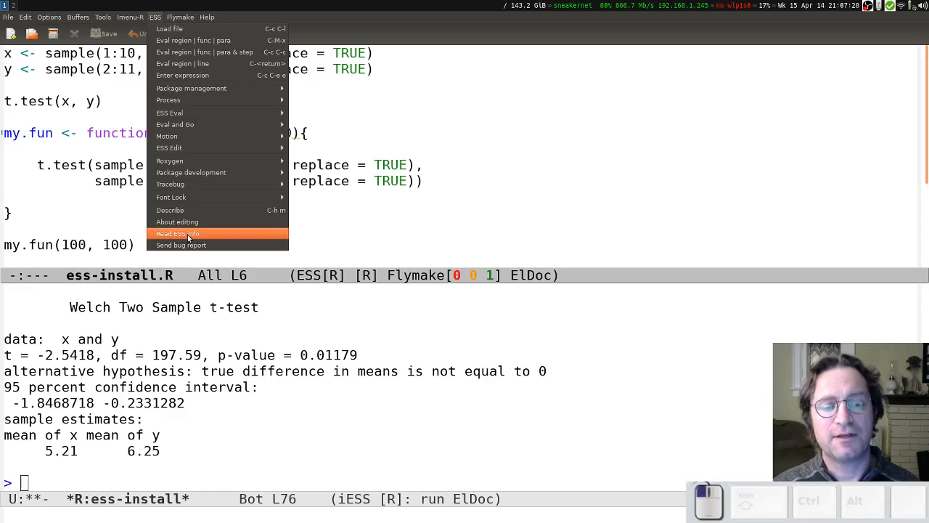
Step: Read ESS info to land on the Emacs Speaks Statistics top page
{"action": "left_click", "coordinate": [177, 232]}
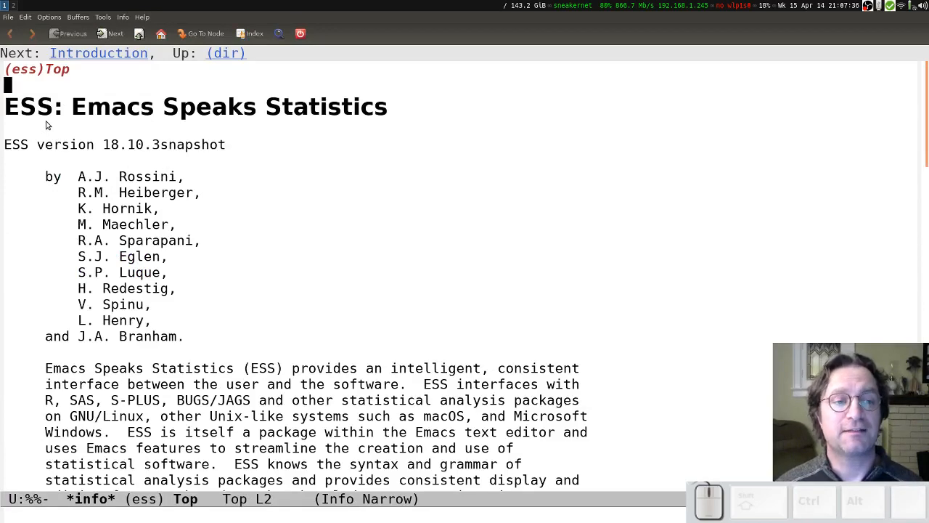
{"action": "scroll", "scroll_direction": "down", "scroll_amount": 3}
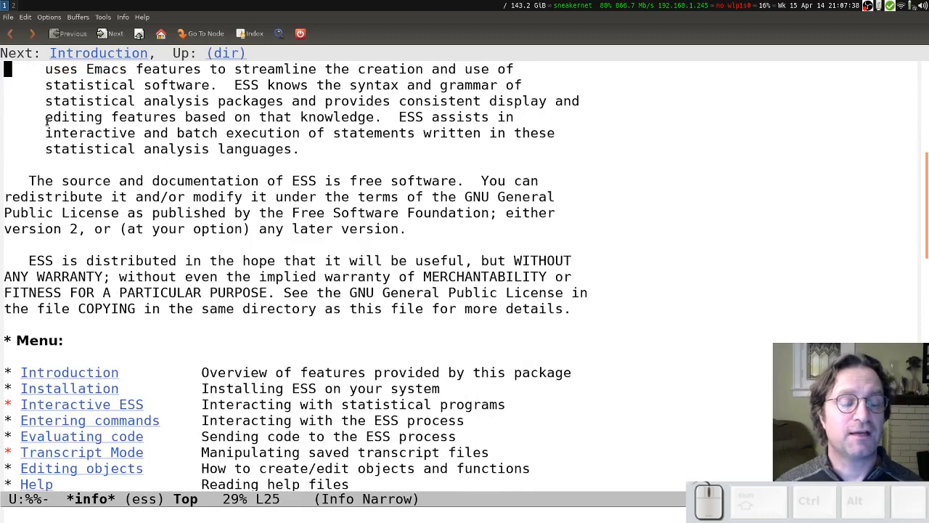
{"action": "scroll", "scroll_direction": "down", "scroll_amount": 3}
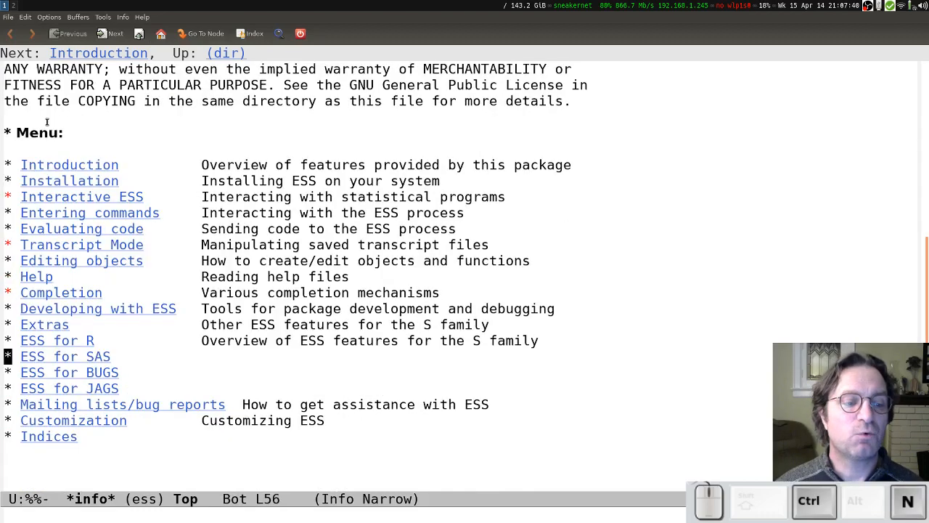